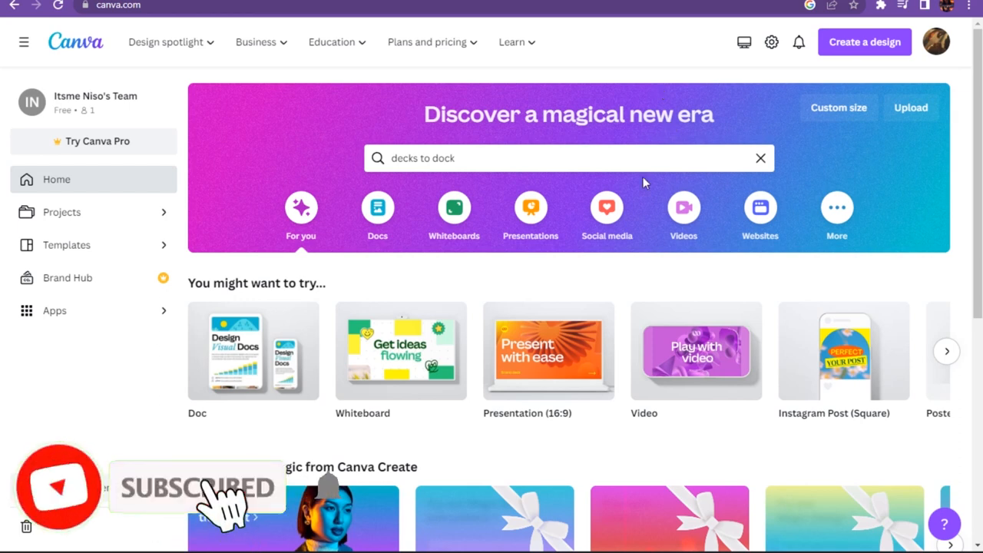
mouse_move(594, 274)
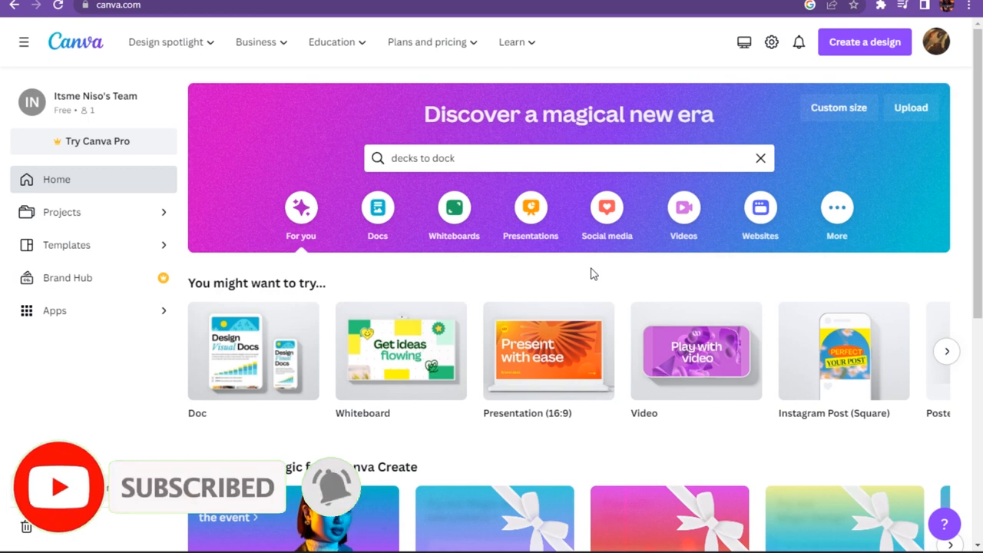
mouse_move(365, 275)
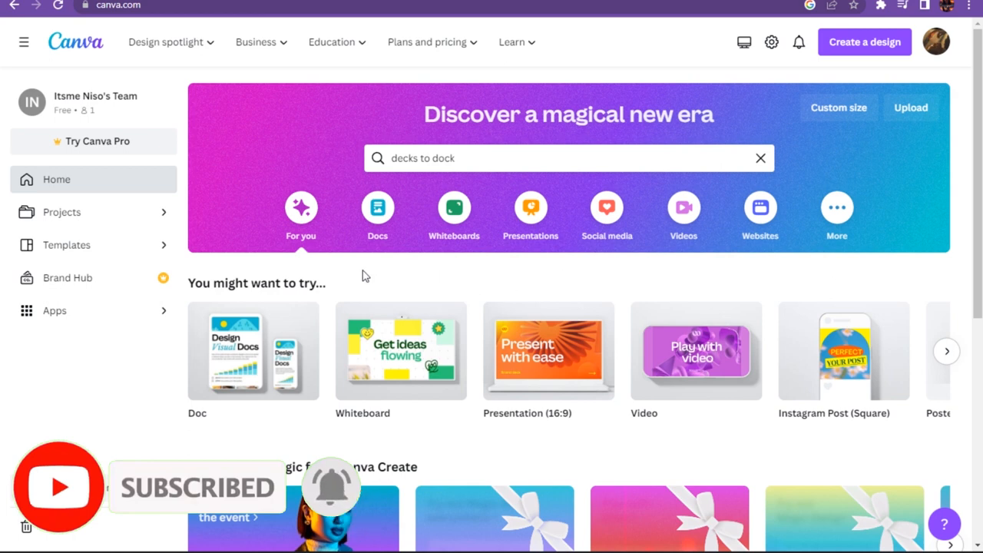
mouse_move(253, 361)
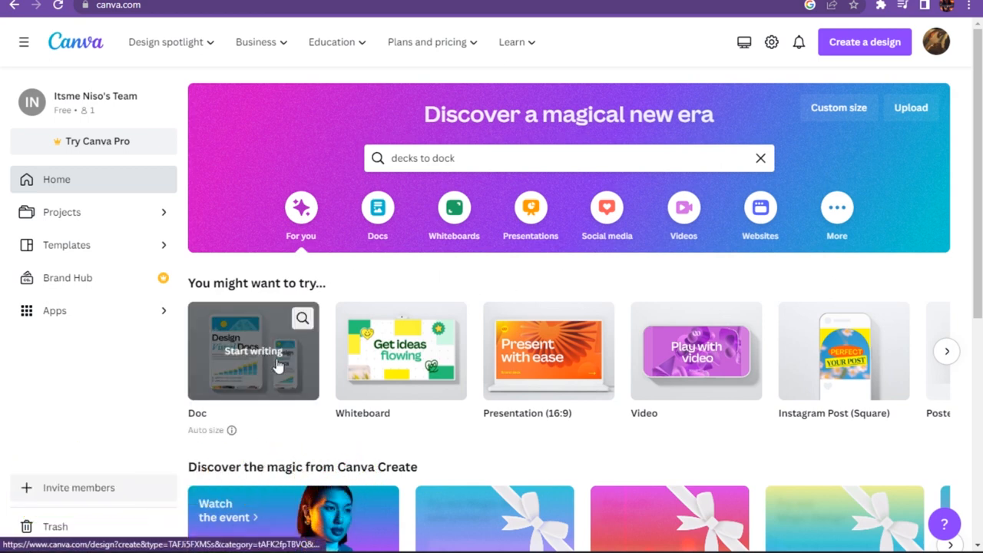
mouse_move(253, 391)
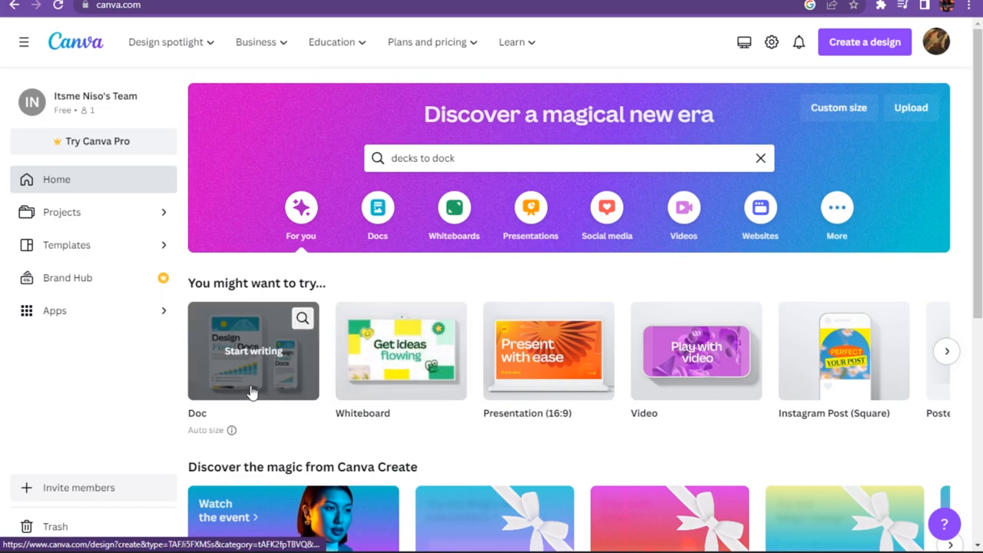
Step: Create a blank Doc, attempt converting it to a presentation, and dismiss the empty-doc error
left_click(253, 351)
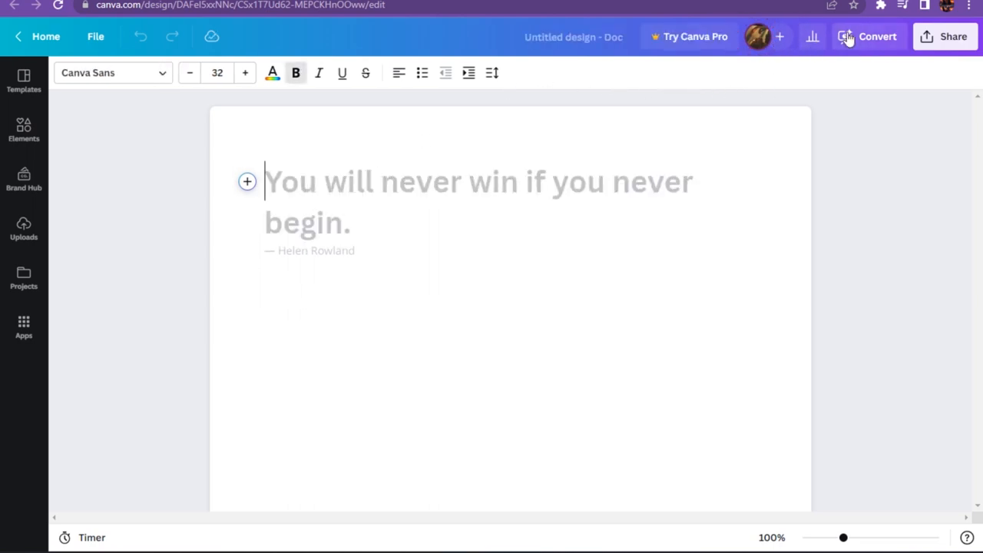
left_click(868, 36)
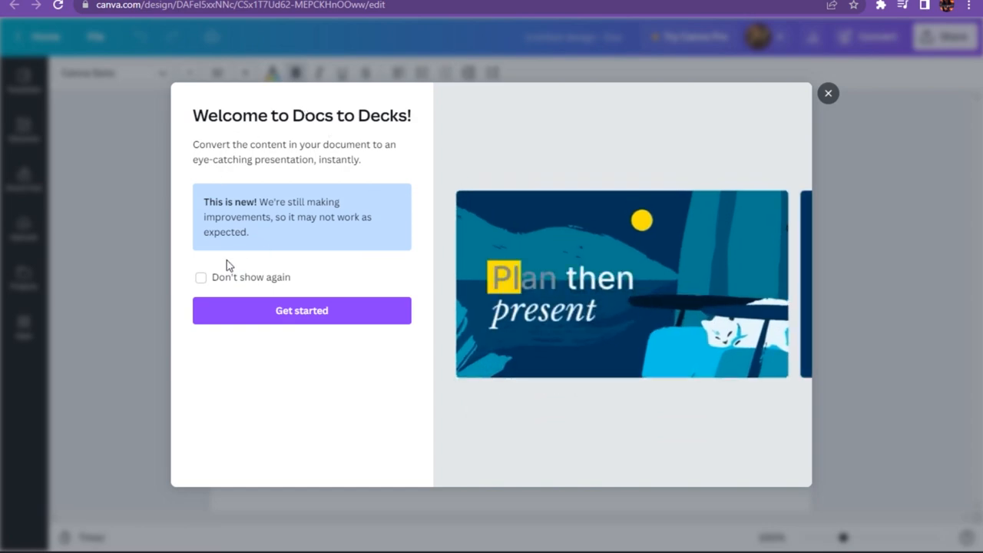
left_click(301, 310)
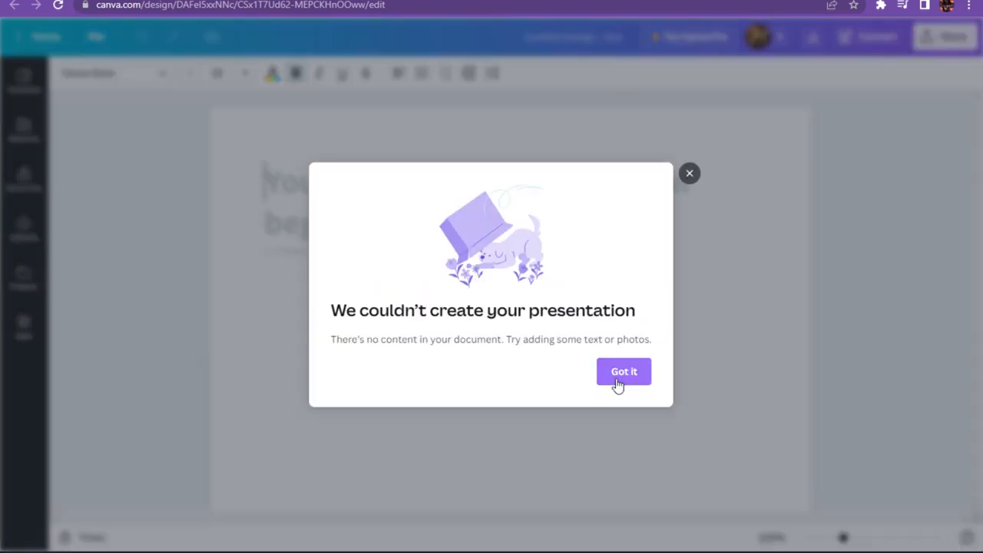
left_click(624, 371)
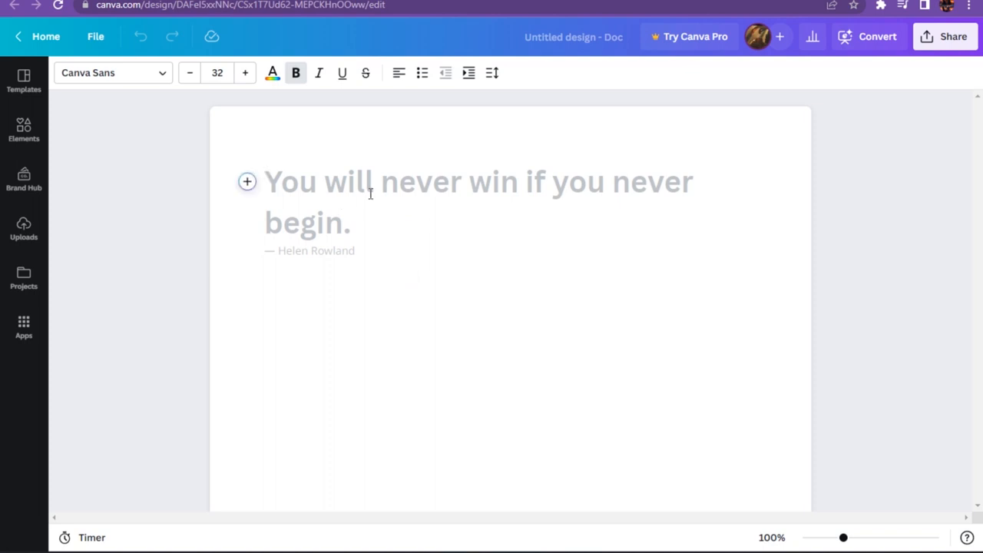
Step: Add the heading 'Convert docs to presentation', raise its font size to 44 and centre it
type("Convert docs to presentation")
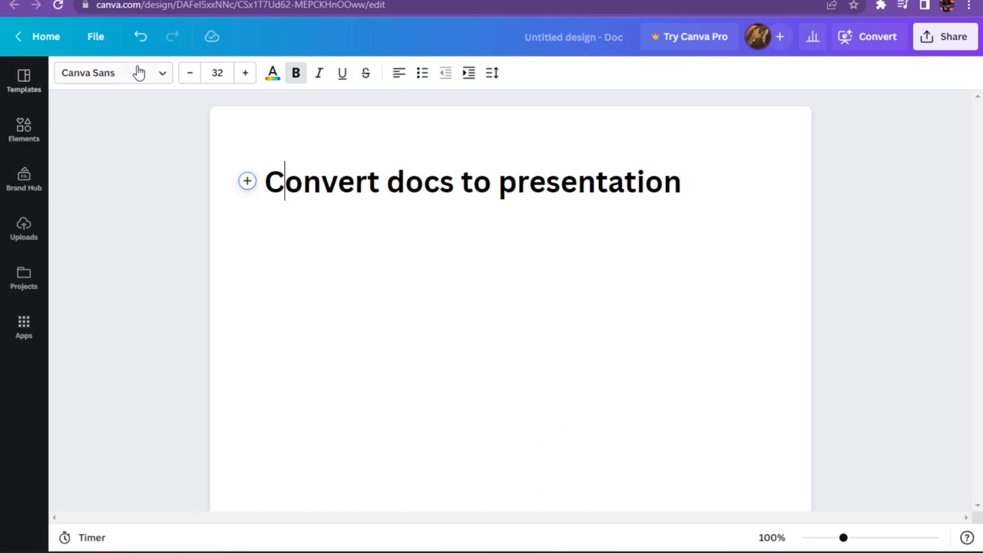
left_click(245, 72)
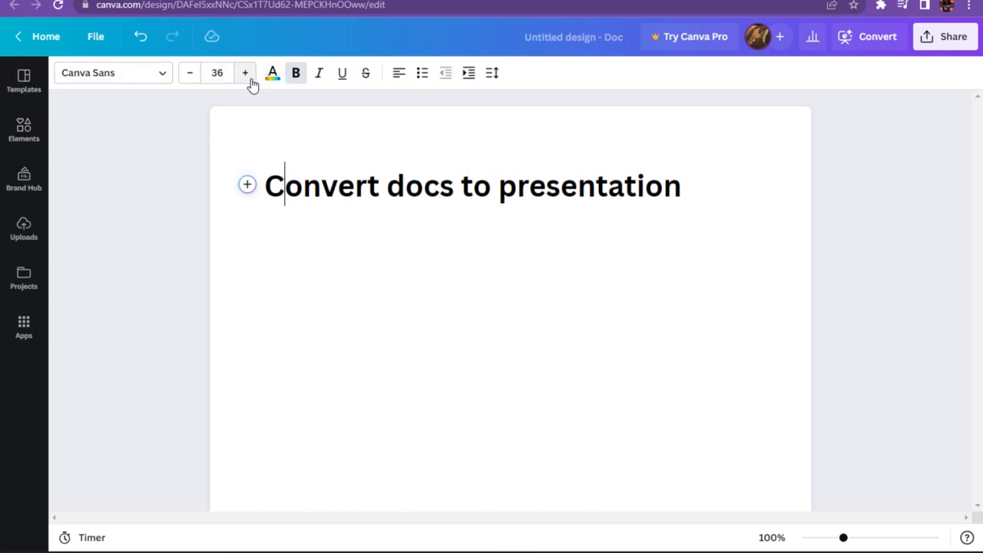
left_click(245, 72)
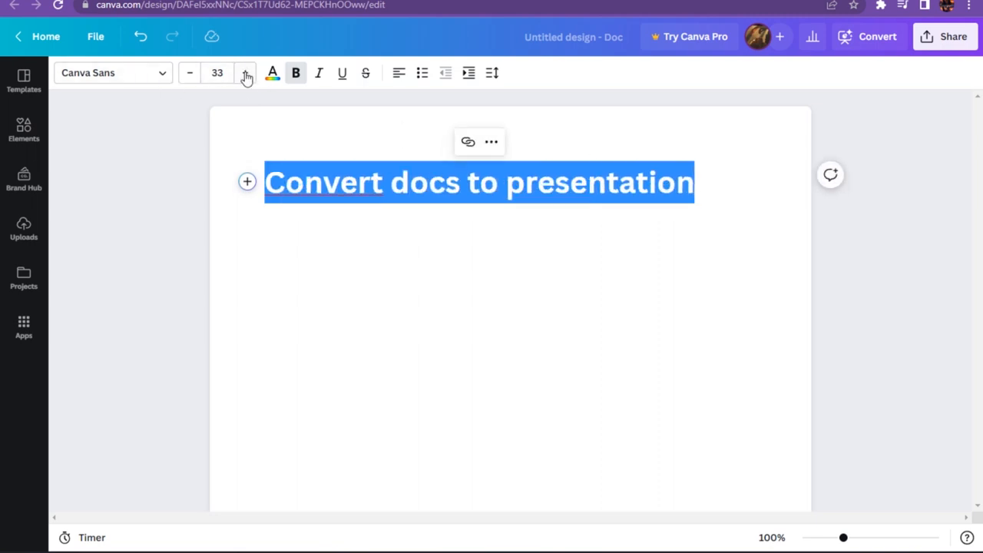
left_click(246, 77)
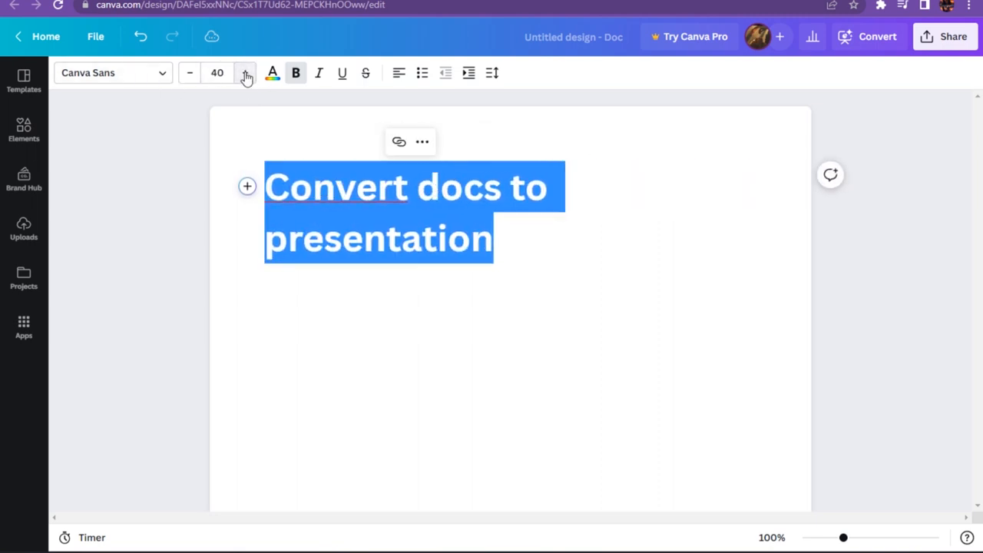
left_click(246, 72)
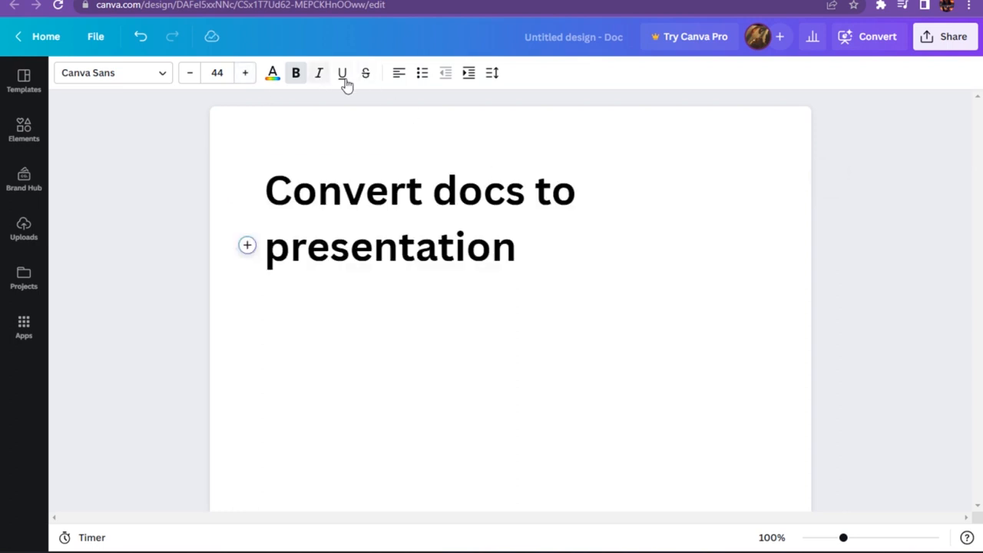
left_click(399, 72)
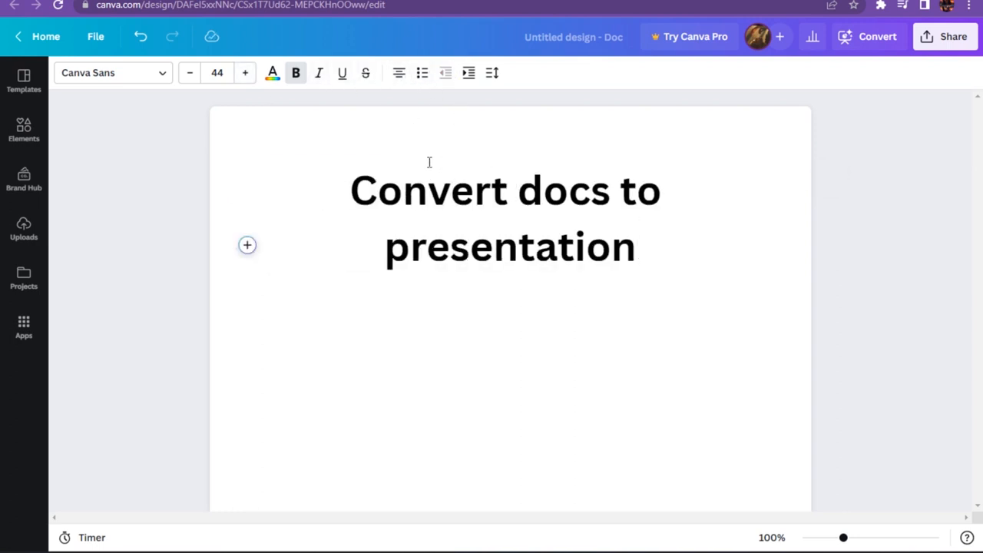
left_click(23, 129)
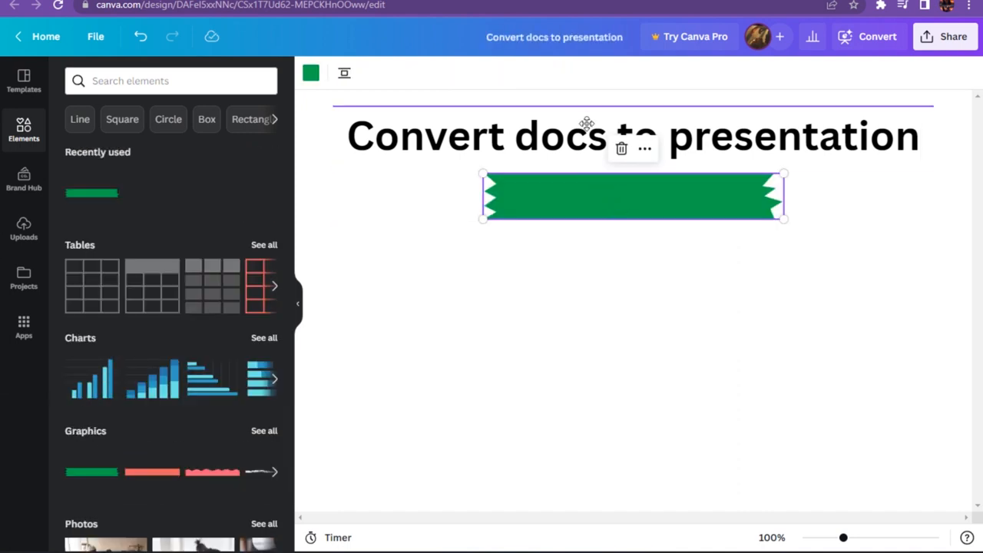
Step: Move the green banner graphic above the title
left_click_drag(631, 197, 631, 128)
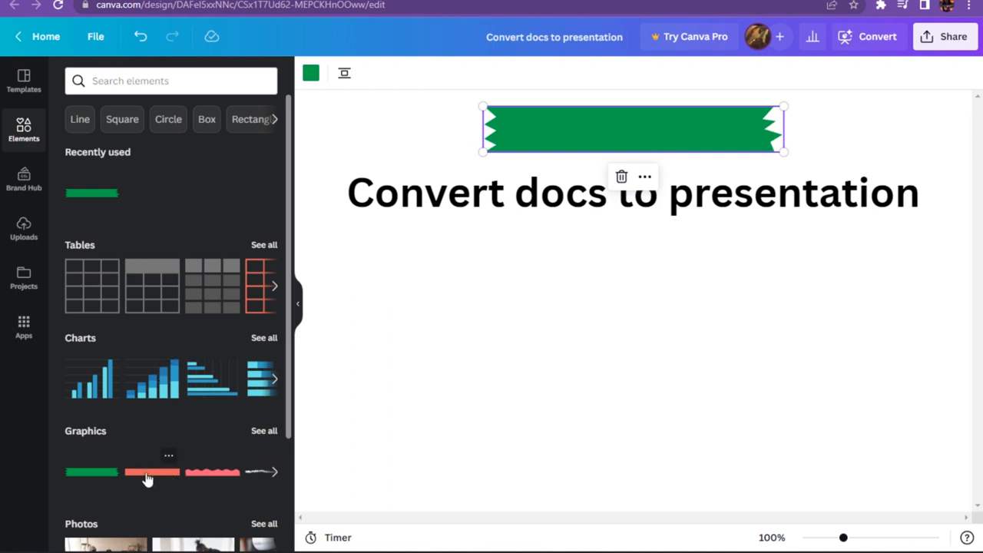
scroll("down", 3)
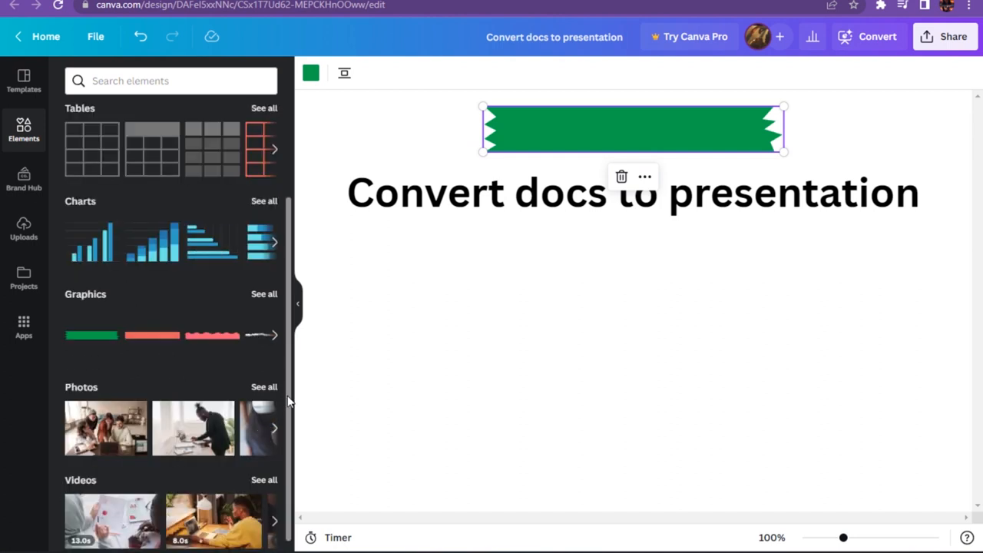
scroll("up", 3)
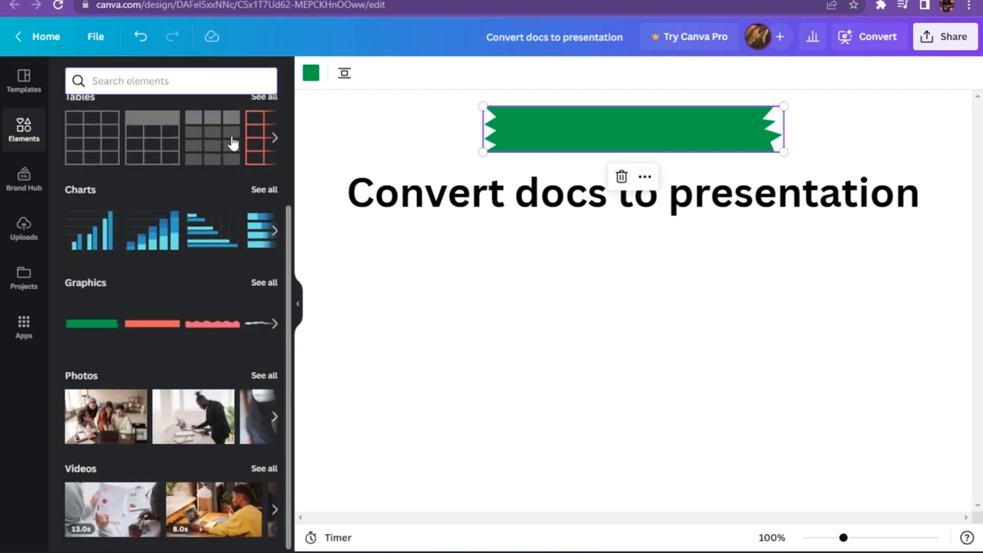
Step: Add a blank blue-lined three-column table below the title
left_click(275, 138)
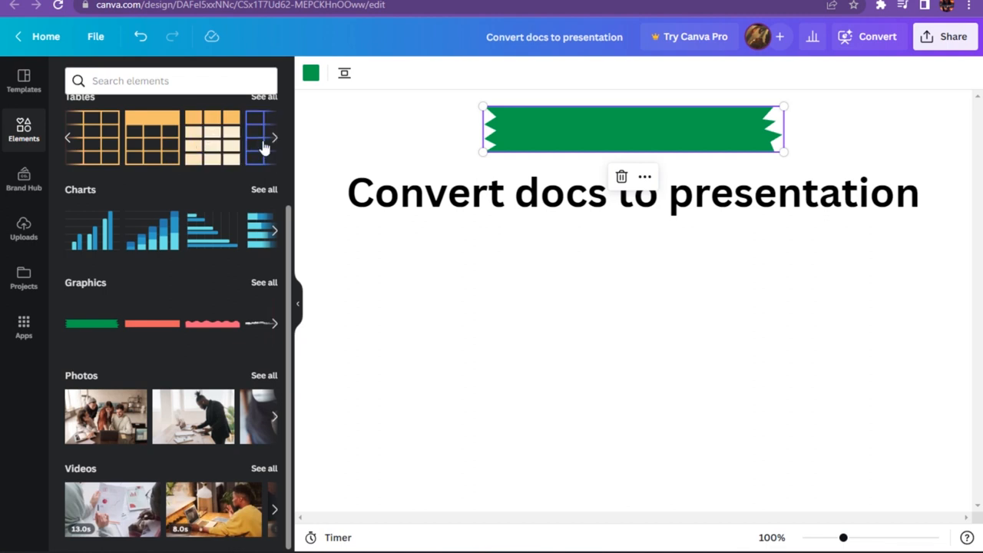
left_click(263, 137)
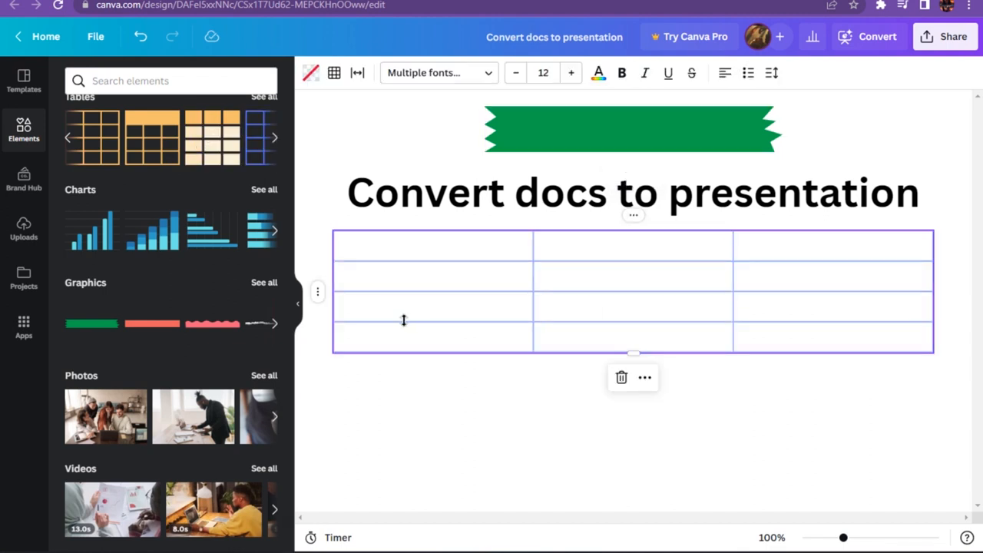
left_click(170, 81)
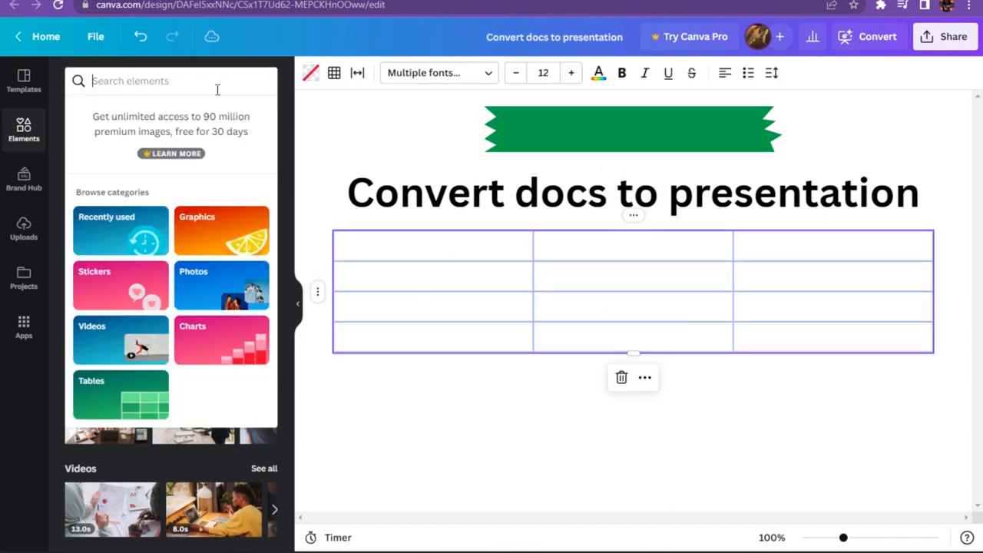
Step: Search elements for 'circle' and add the blue-purple gradient circle below the table
type("circle outline")
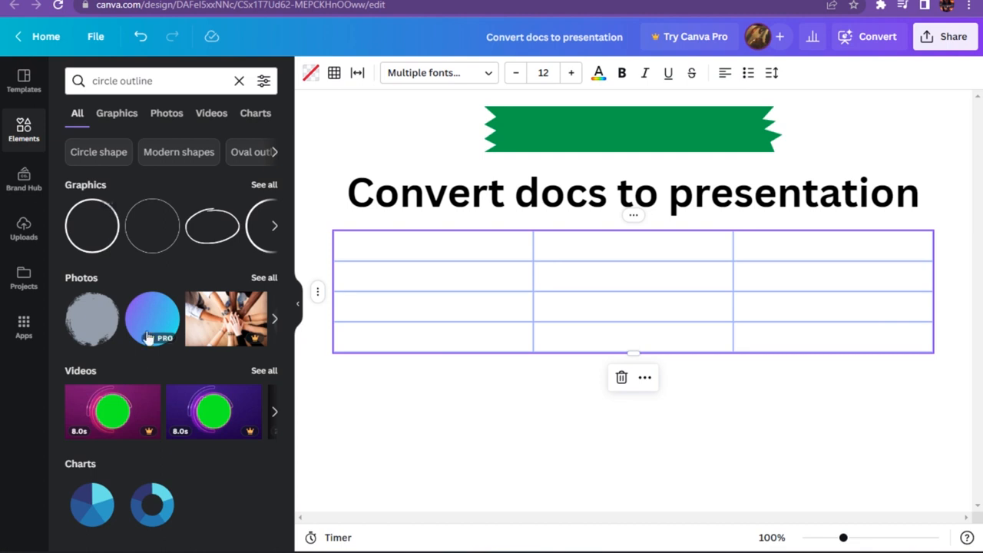
left_click(152, 318)
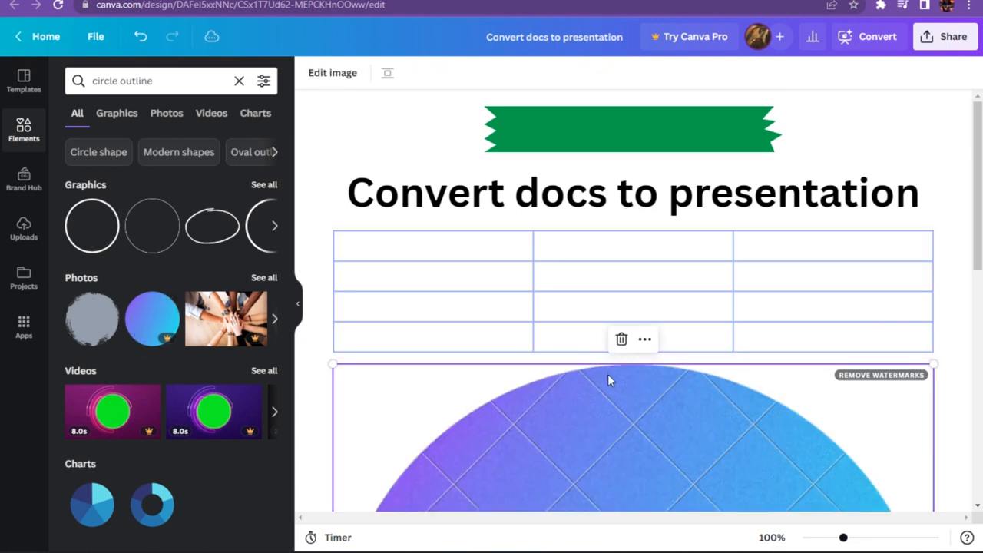
mouse_move(322, 92)
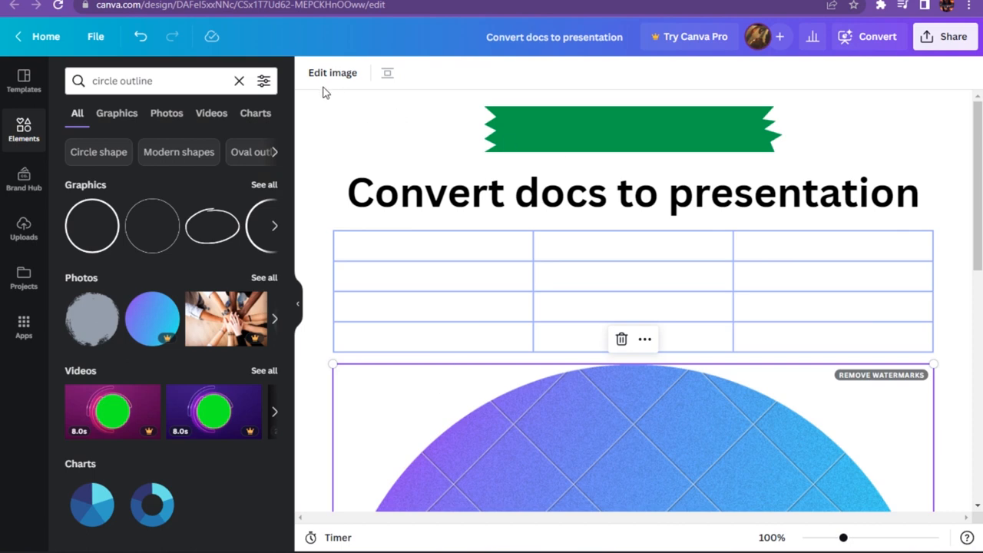
left_click(630, 129)
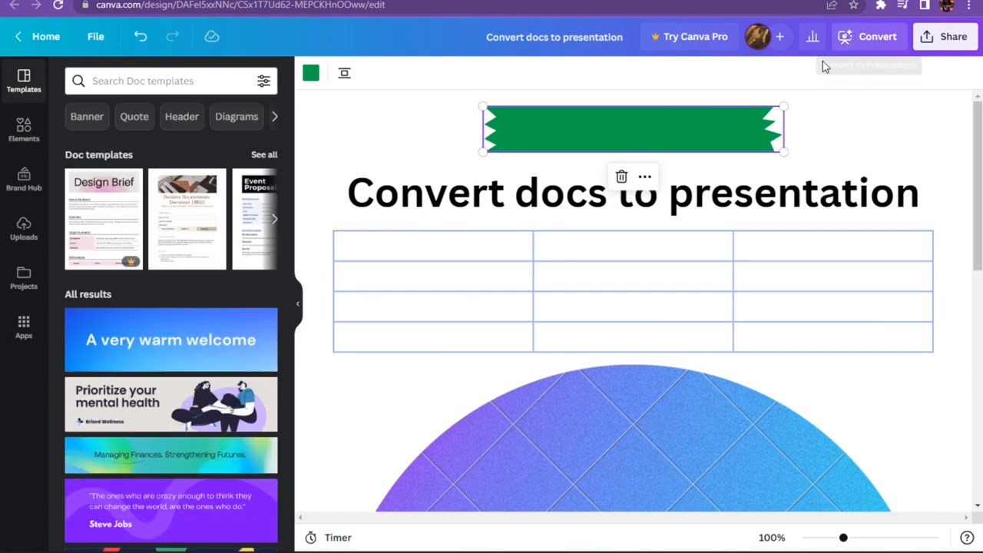
Step: Try Convert again, close the Docs to Decks welcome popup, and open Share
left_click(868, 36)
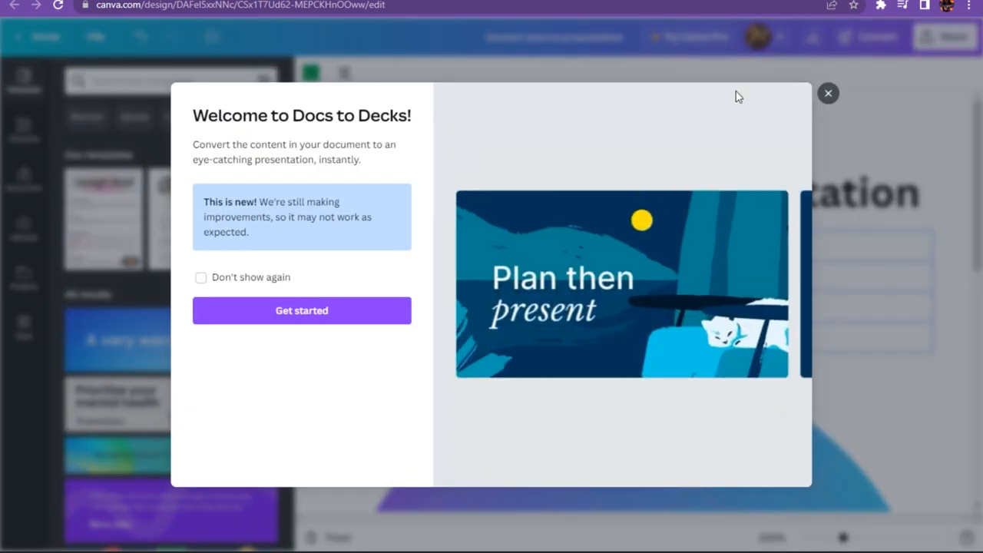
left_click(828, 93)
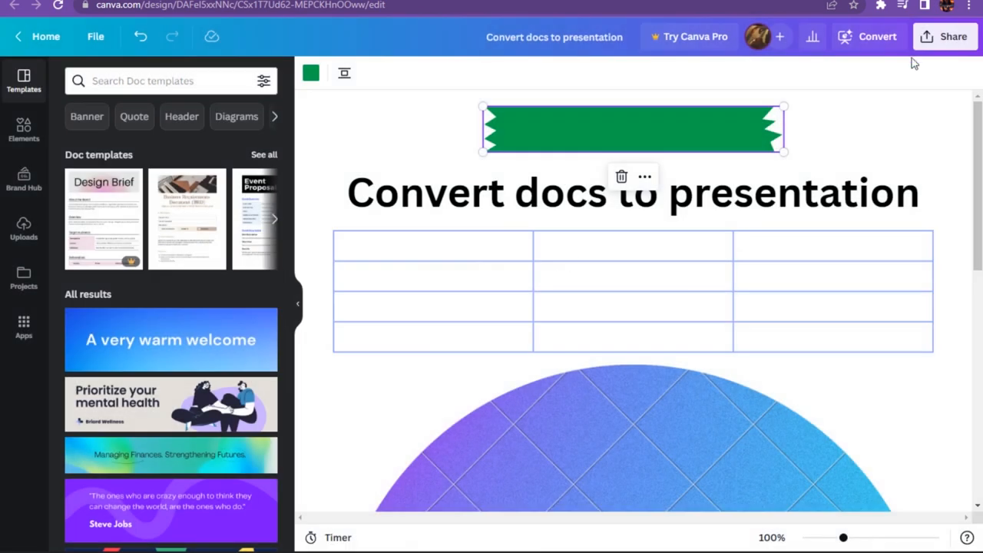
left_click(953, 36)
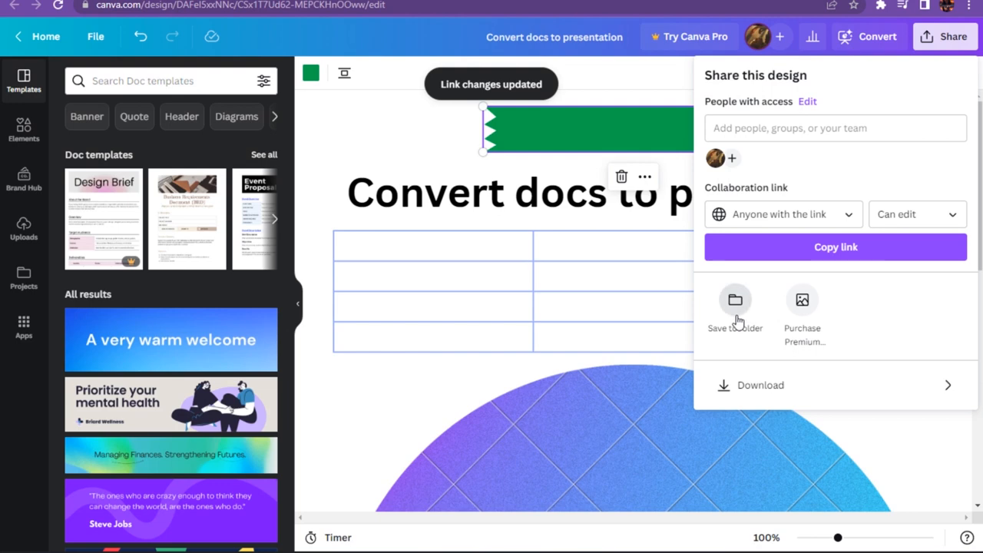
Step: Open PDF Standard download settings and switch the page size from A4 to Letter
left_click(759, 385)
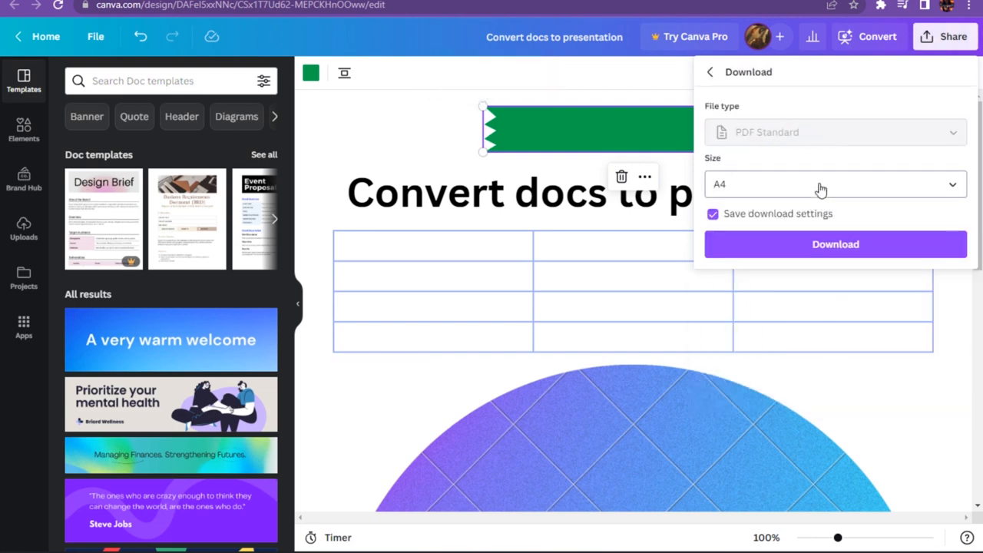
left_click(835, 184)
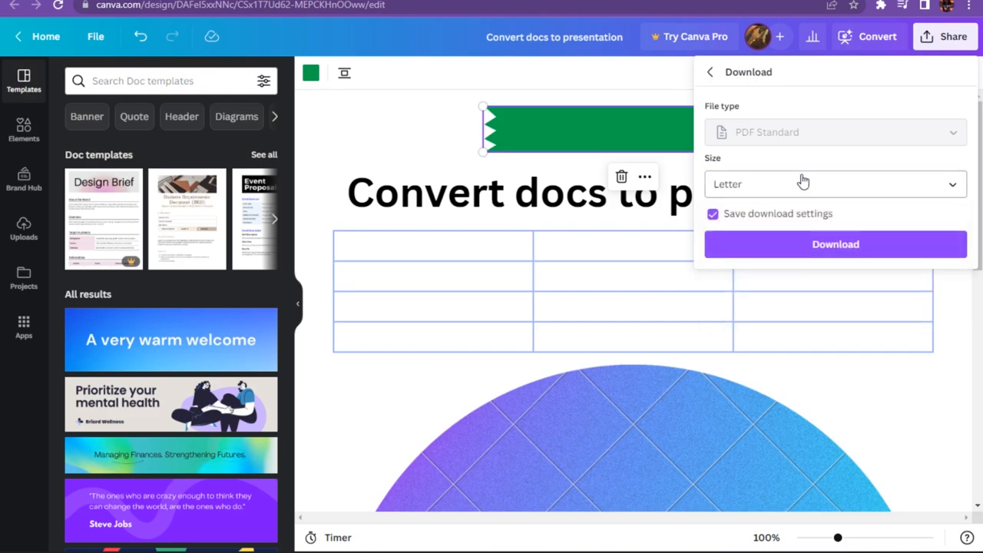